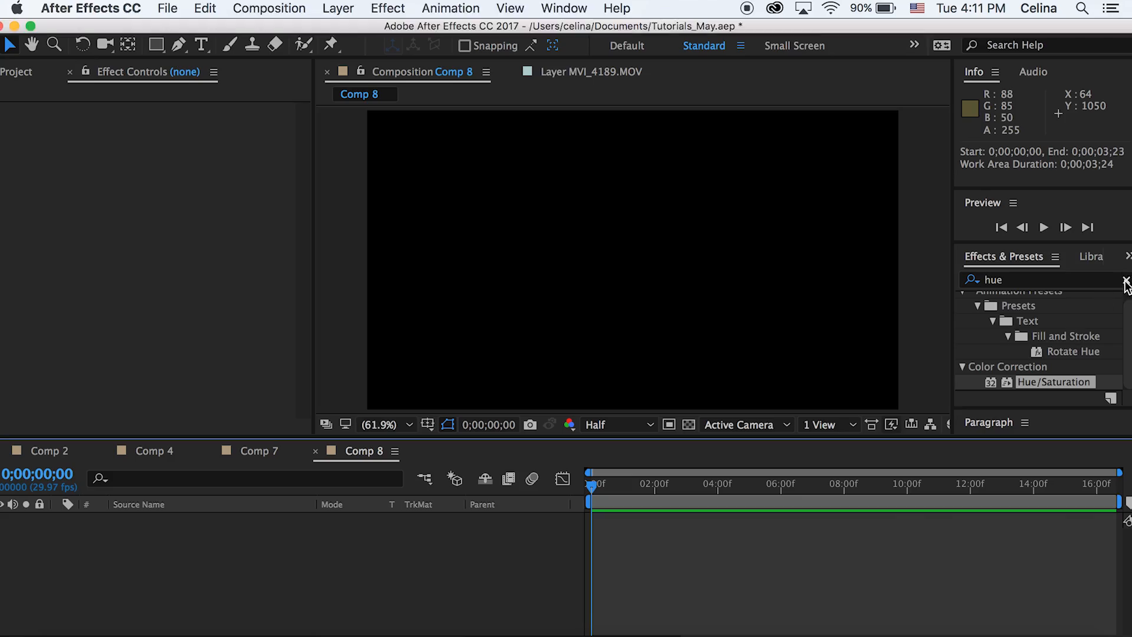
Step: Start a new 1920×1080 solid in Comp 8 via Layer > New > Solid, with its settings shown
click(1123, 281)
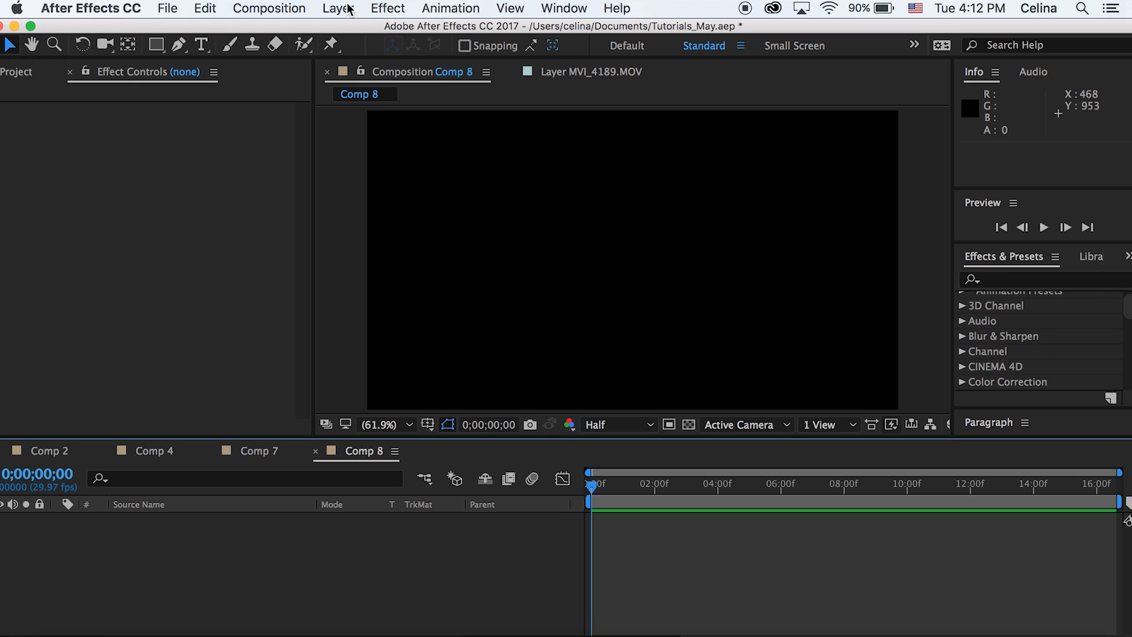
click(336, 8)
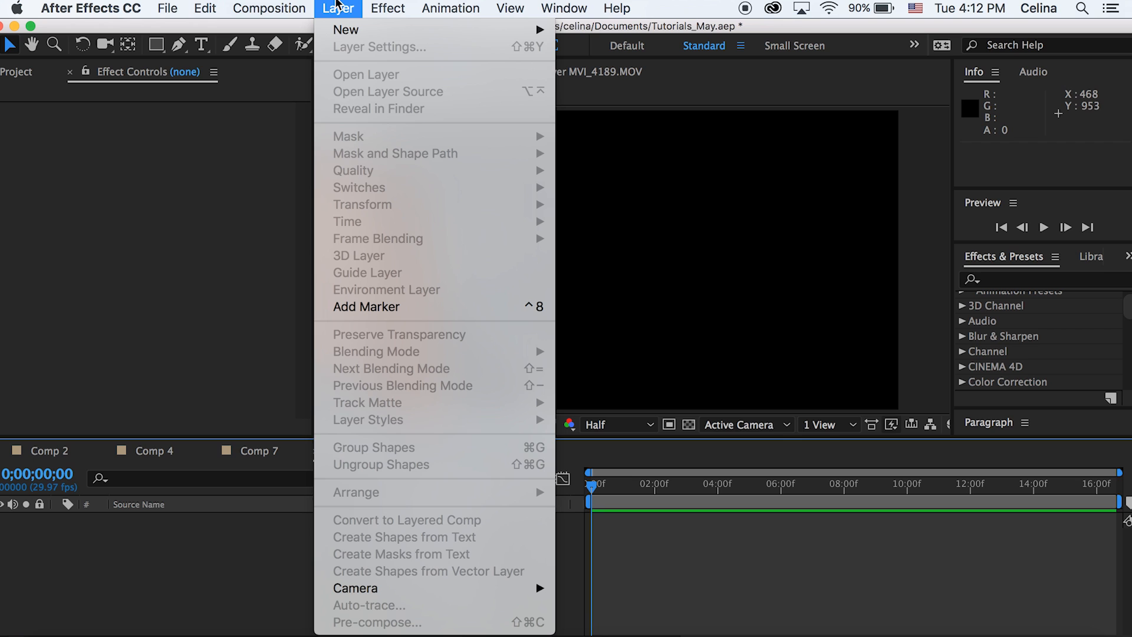
mouse_move(345, 30)
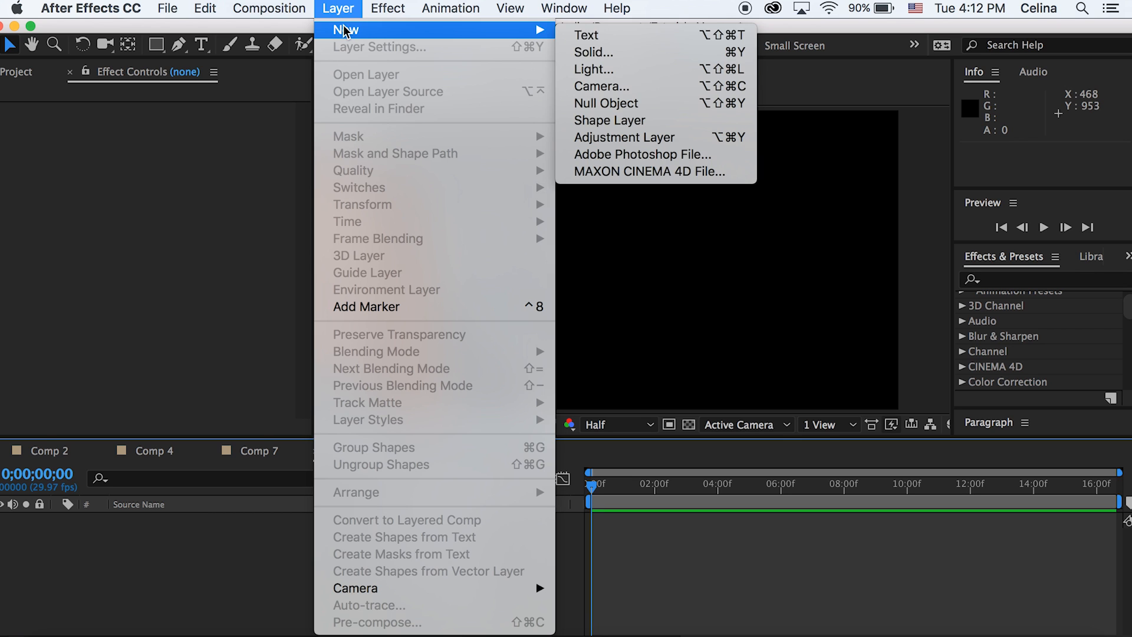
click(593, 53)
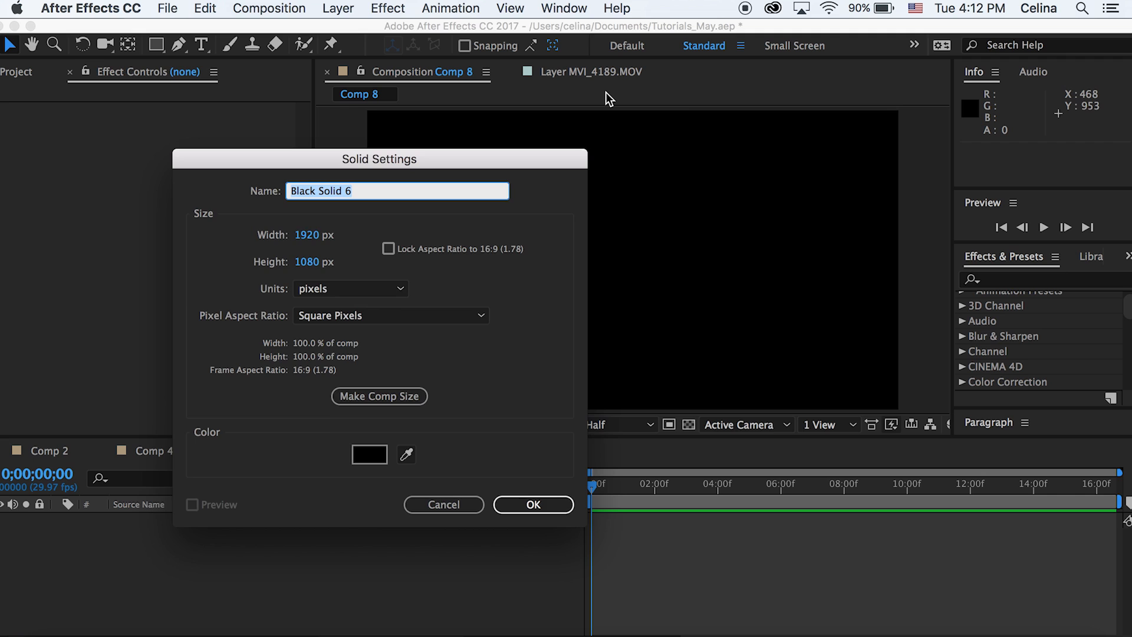
Step: Create Black Solid 6 and give it inverted Spline Fractal Noise with contrast 185 and brightness -63
click(533, 504)
text(fractal)
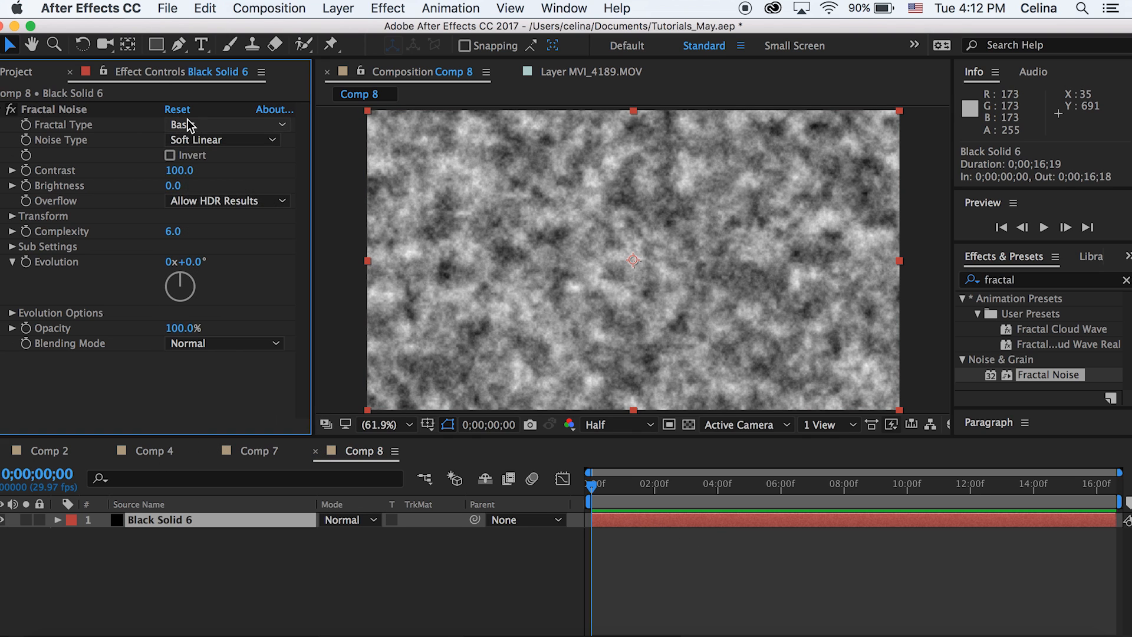
click(221, 139)
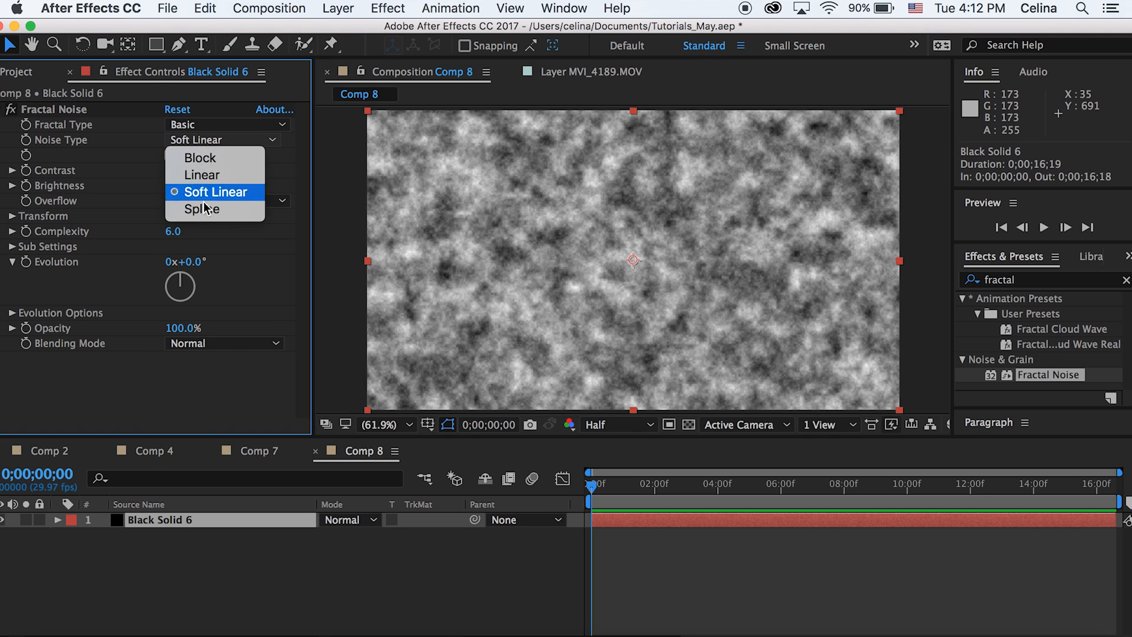
click(202, 210)
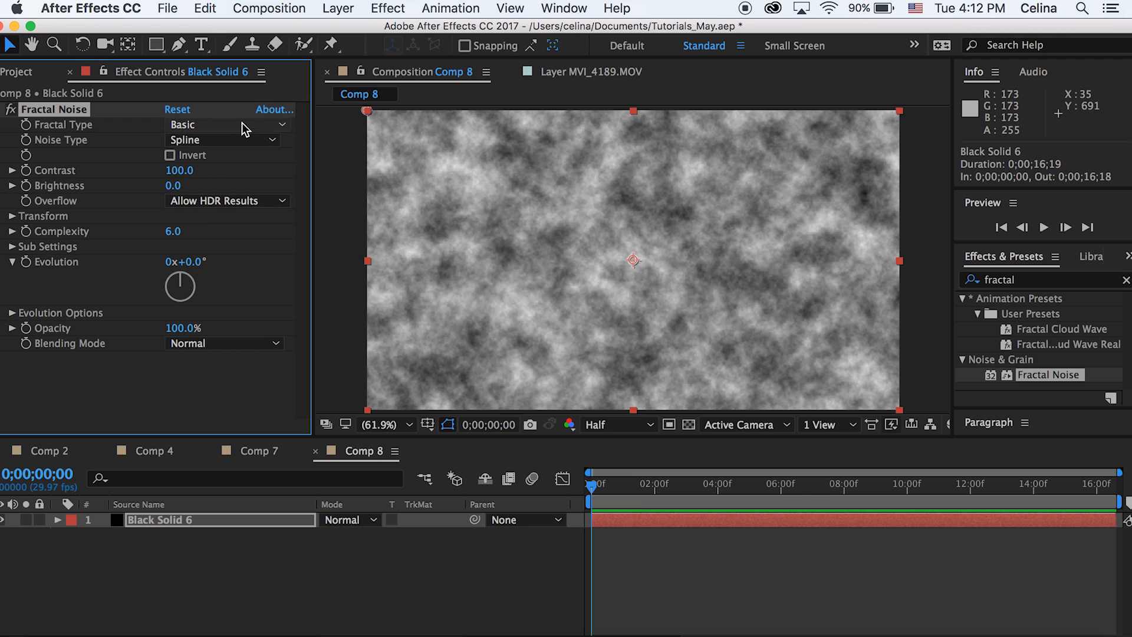
click(224, 125)
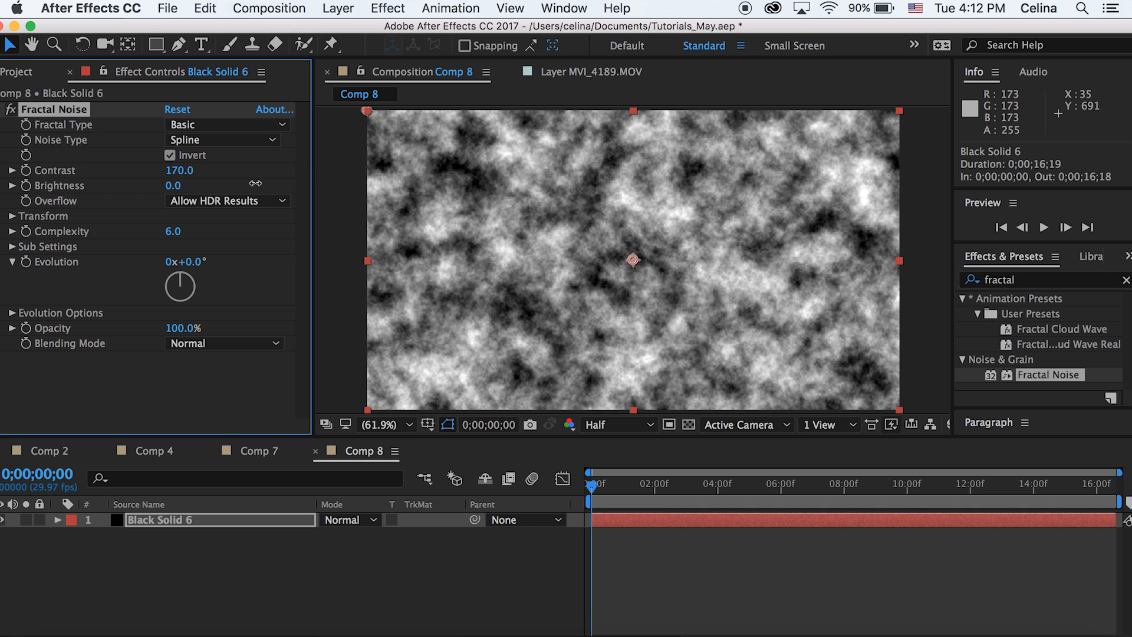
drag(173, 170, 260, 170)
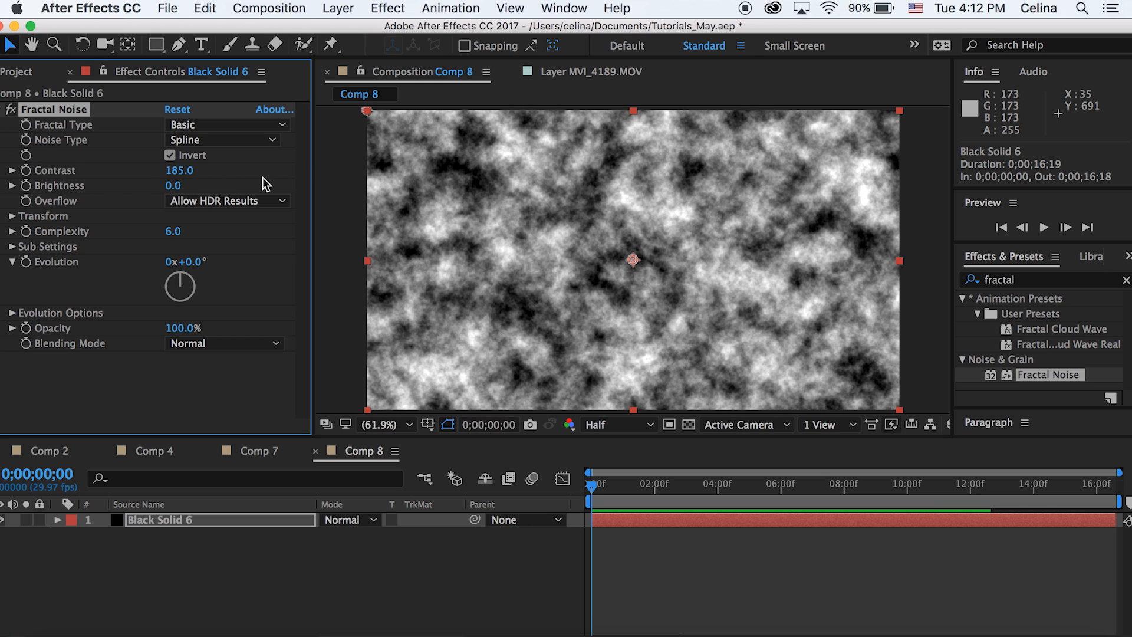
drag(178, 185, 144, 185)
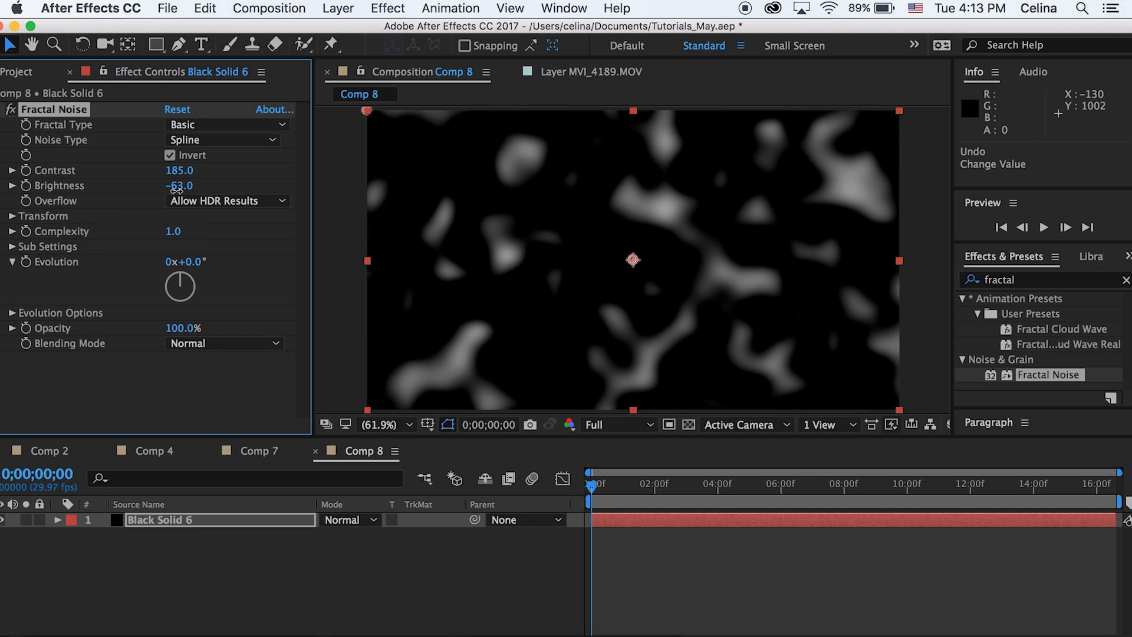
Step: Scale the noise to 404, offset it down to 960,1348, and expand the layer's properties in the timeline
click(10, 216)
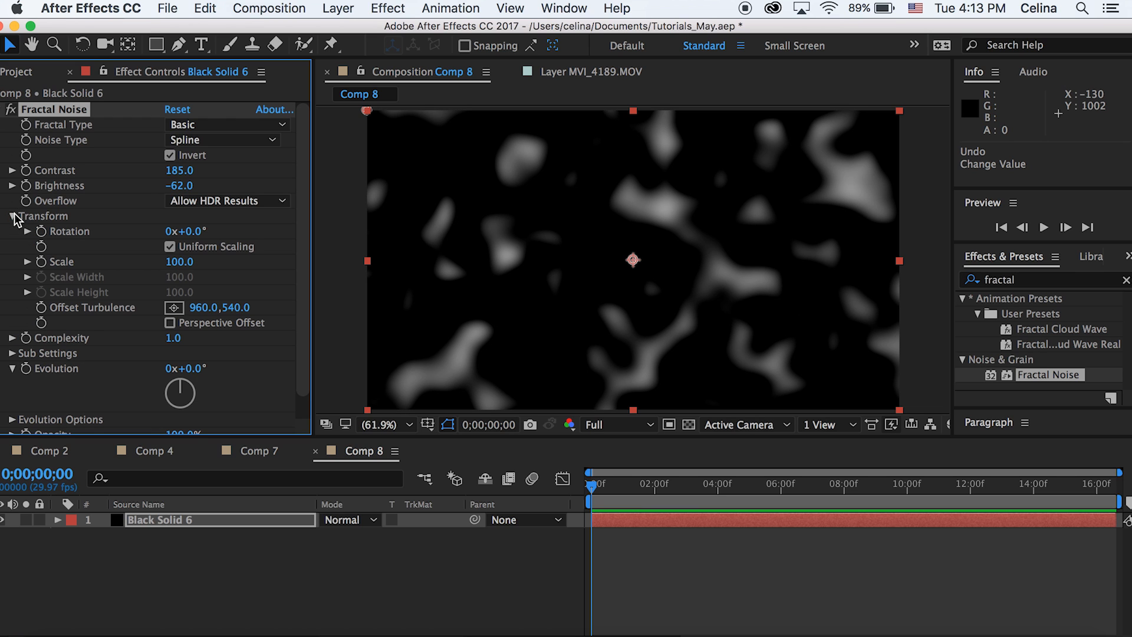
mouse_move(193, 276)
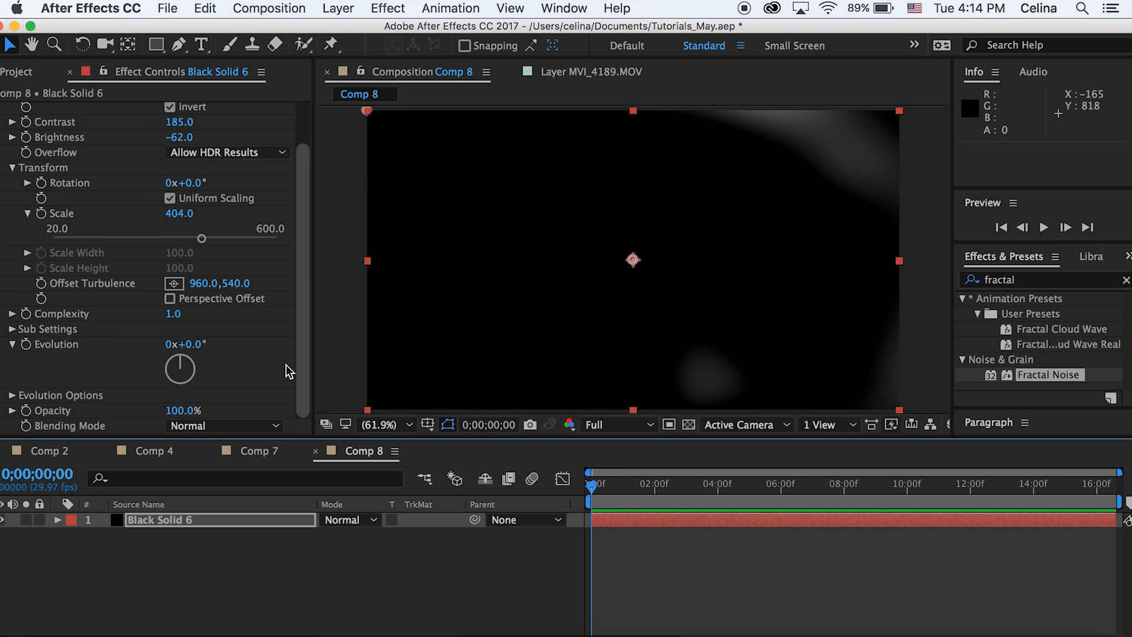
click(619, 425)
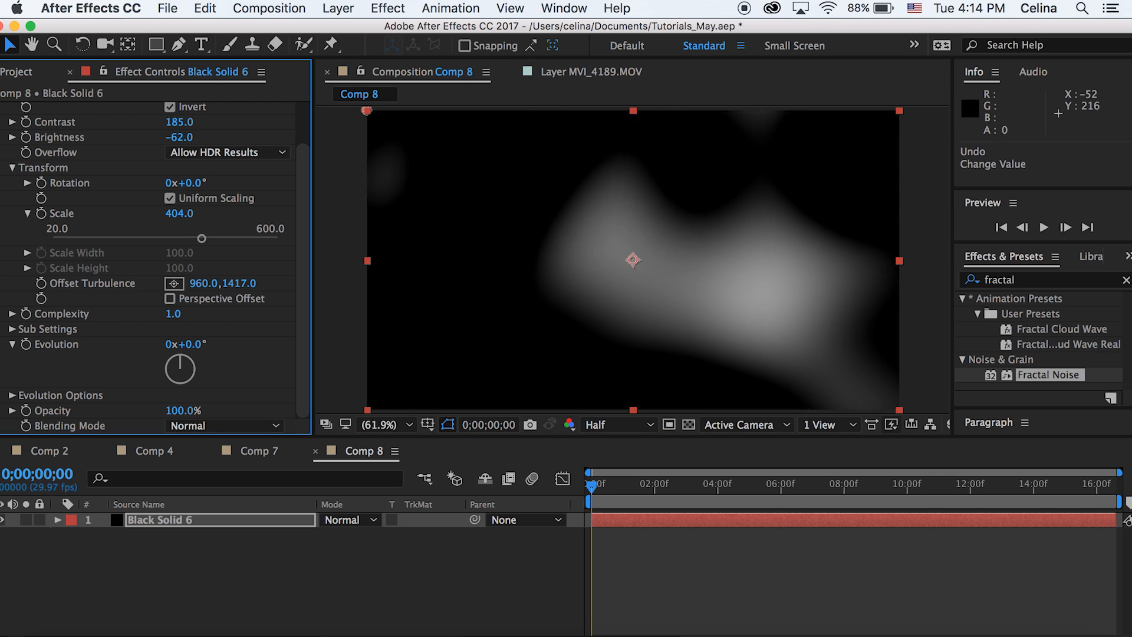
drag(223, 282, 224, 283)
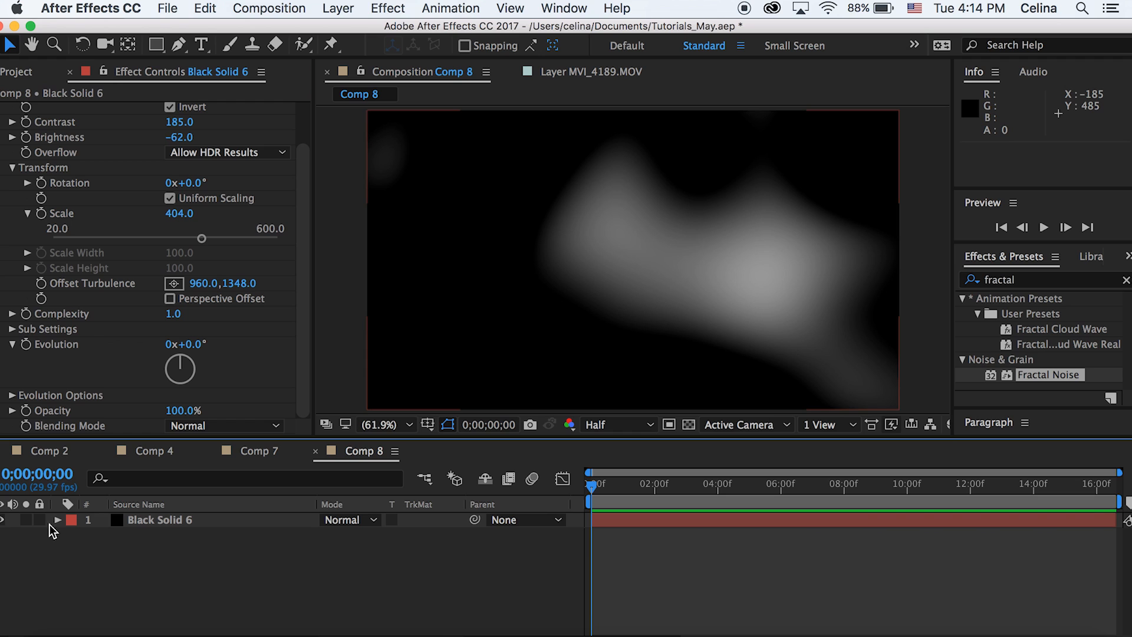
click(57, 520)
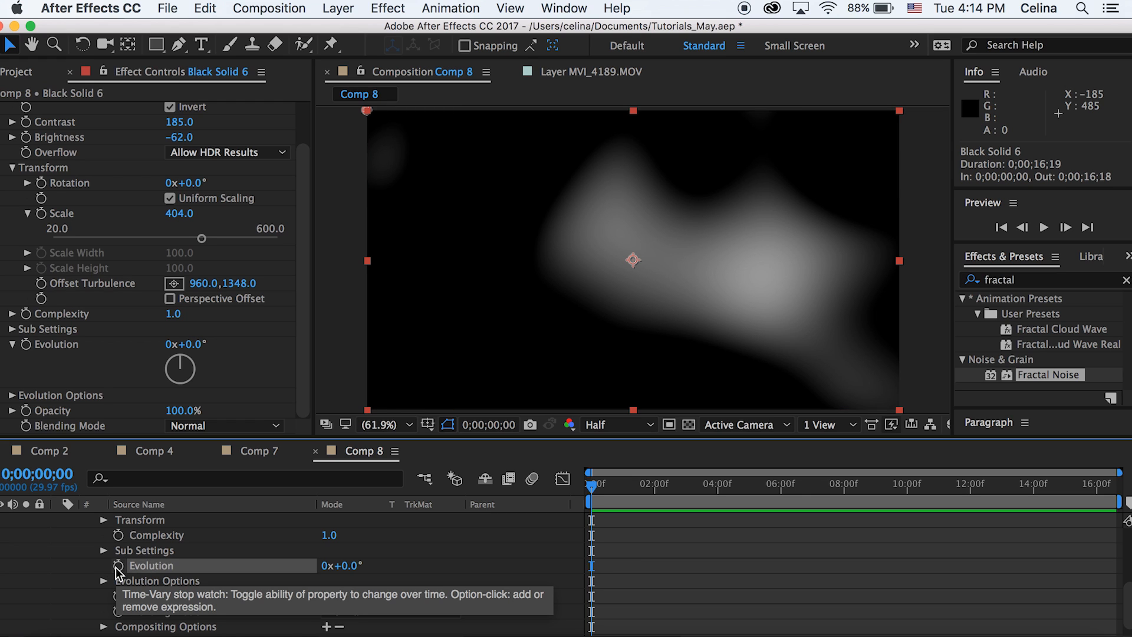
Step: Drive Evolution with a time-based expression so the blobs evolve, and preview the result
click(116, 565)
text(time)
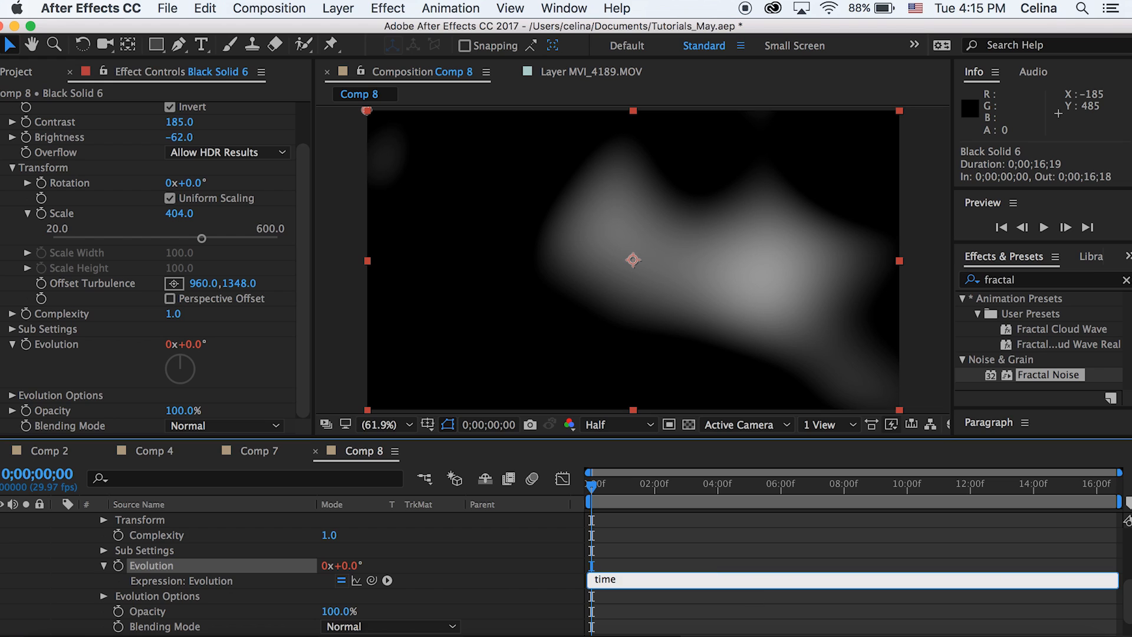
click(616, 580)
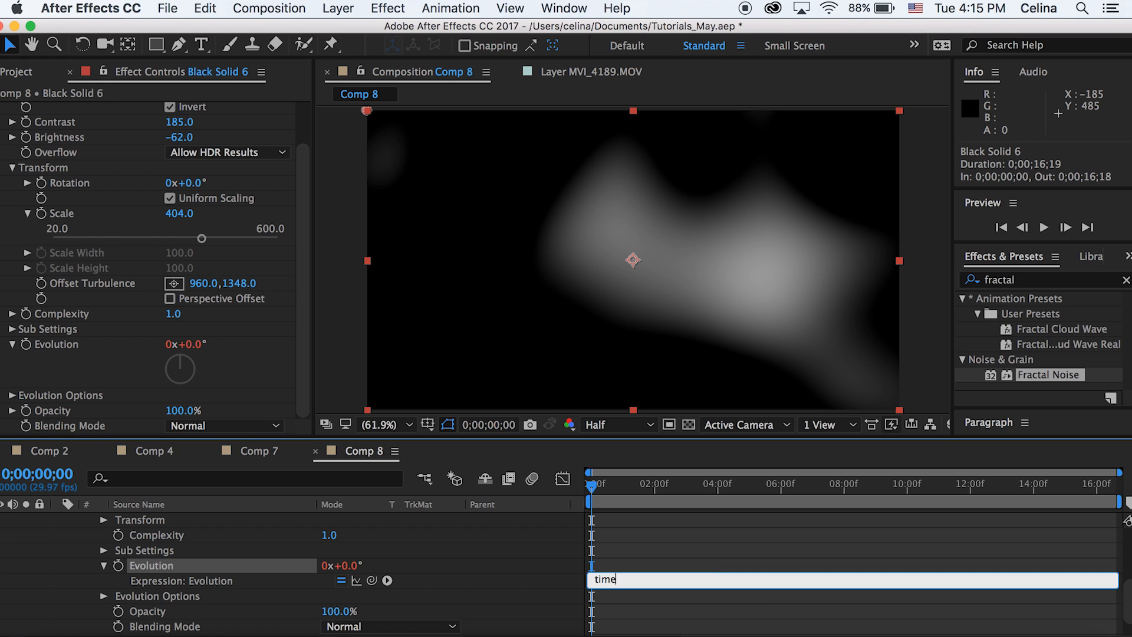
text(*400)
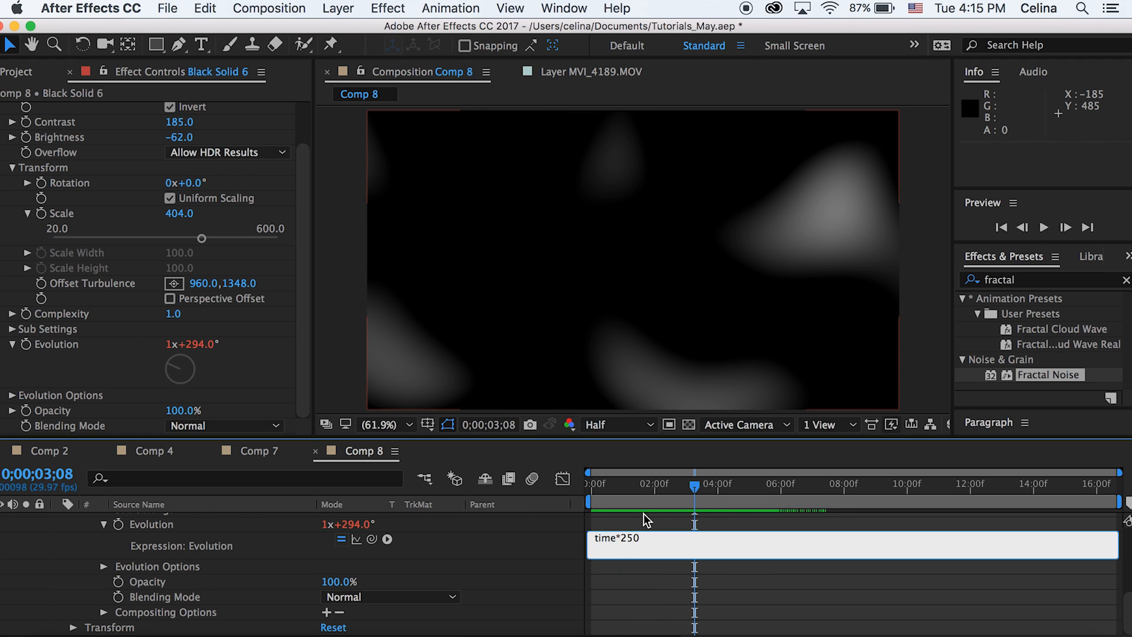
key(Space)
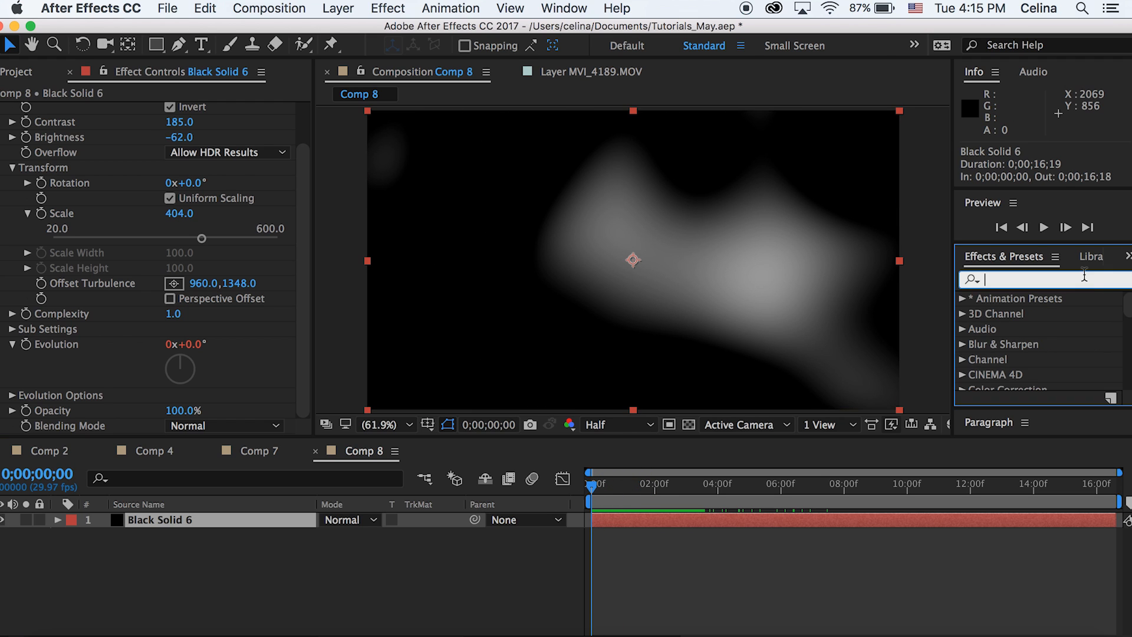
Step: Apply Hue/Saturation to the noise solid and enable Colorize for a blue tint
text(hue)
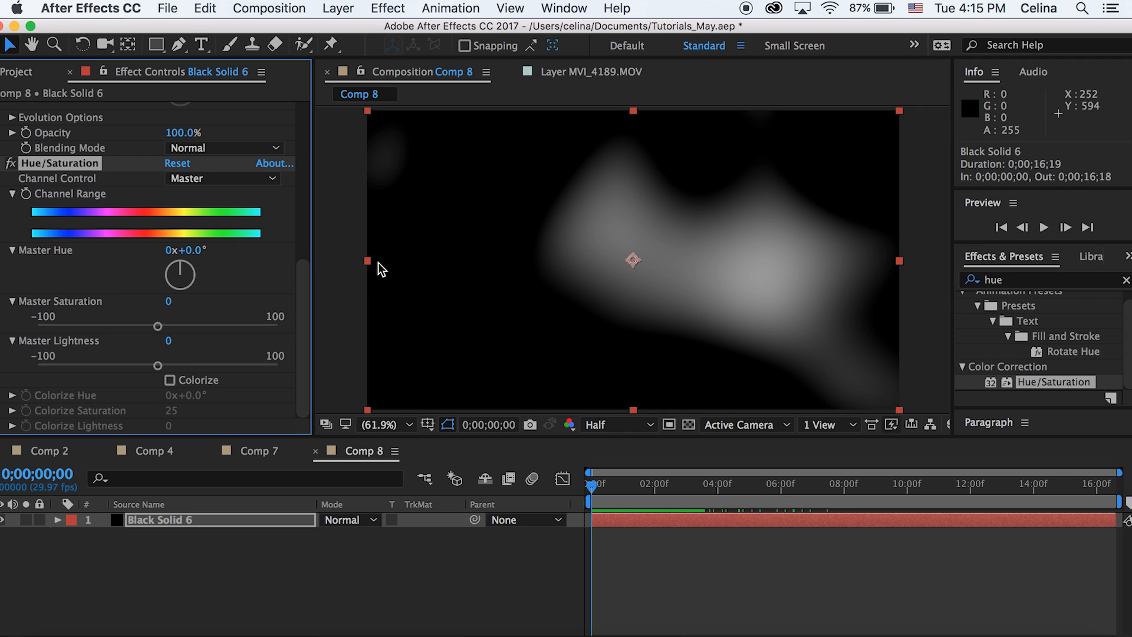
click(169, 379)
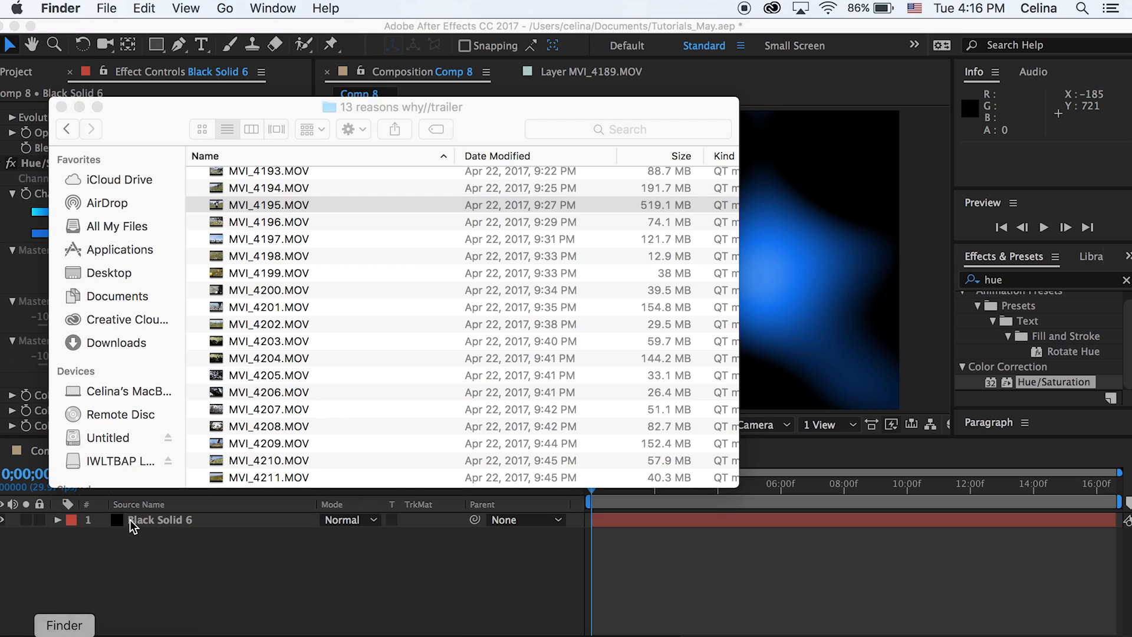
mouse_move(65, 160)
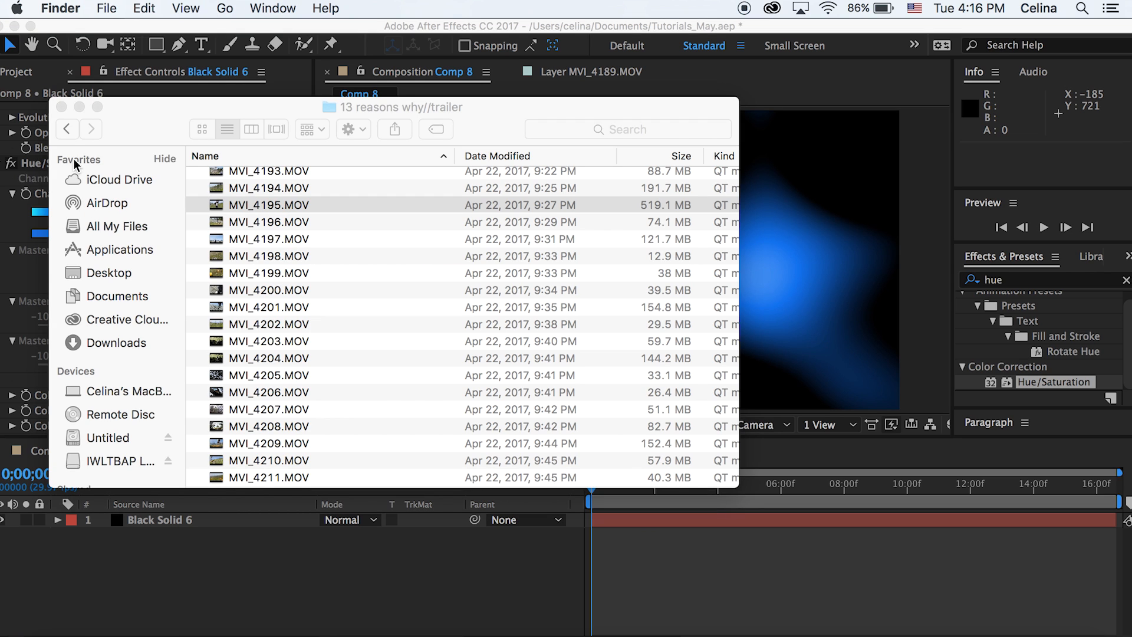
Step: Navigate Finder to 2. April > Roadtrip to Zion and into a day folder holding the MOV clips
click(68, 128)
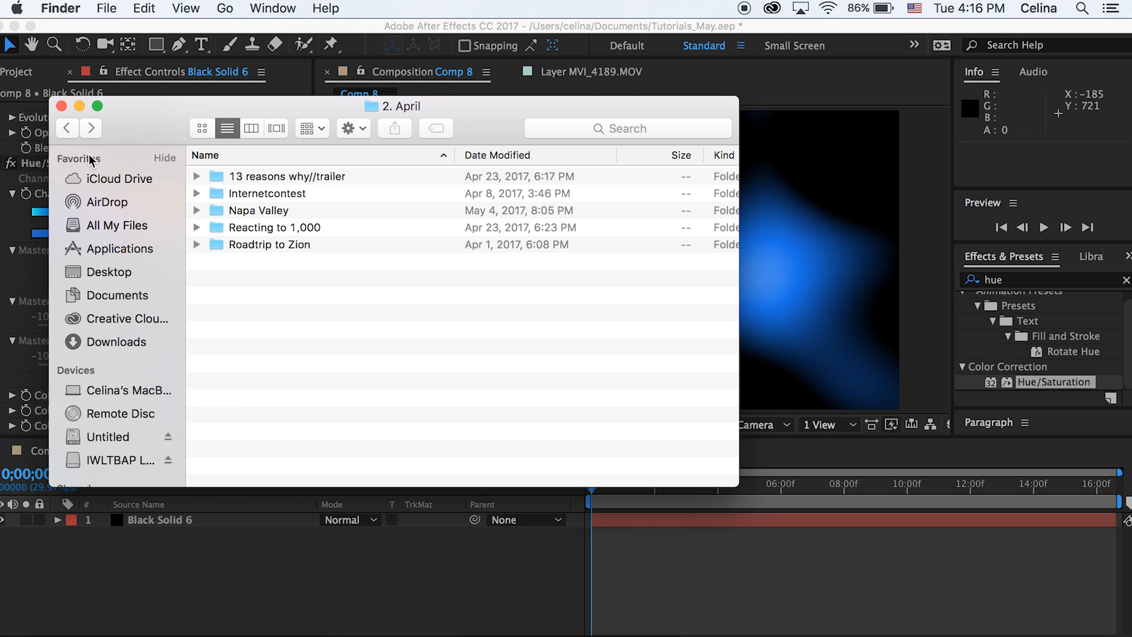
double_click(269, 244)
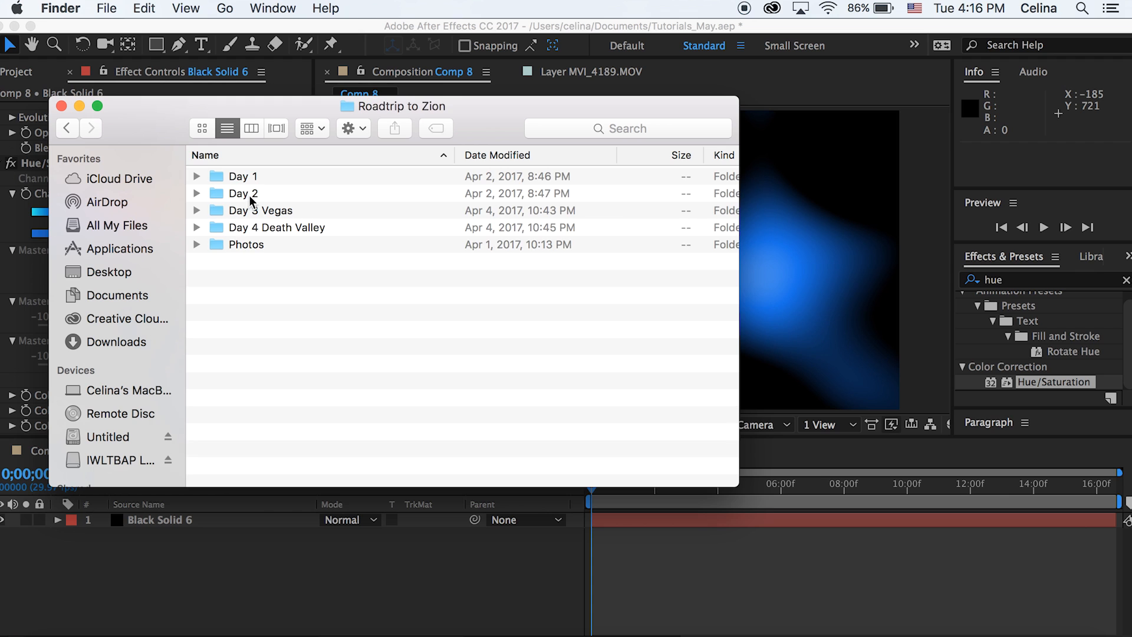
double_click(276, 228)
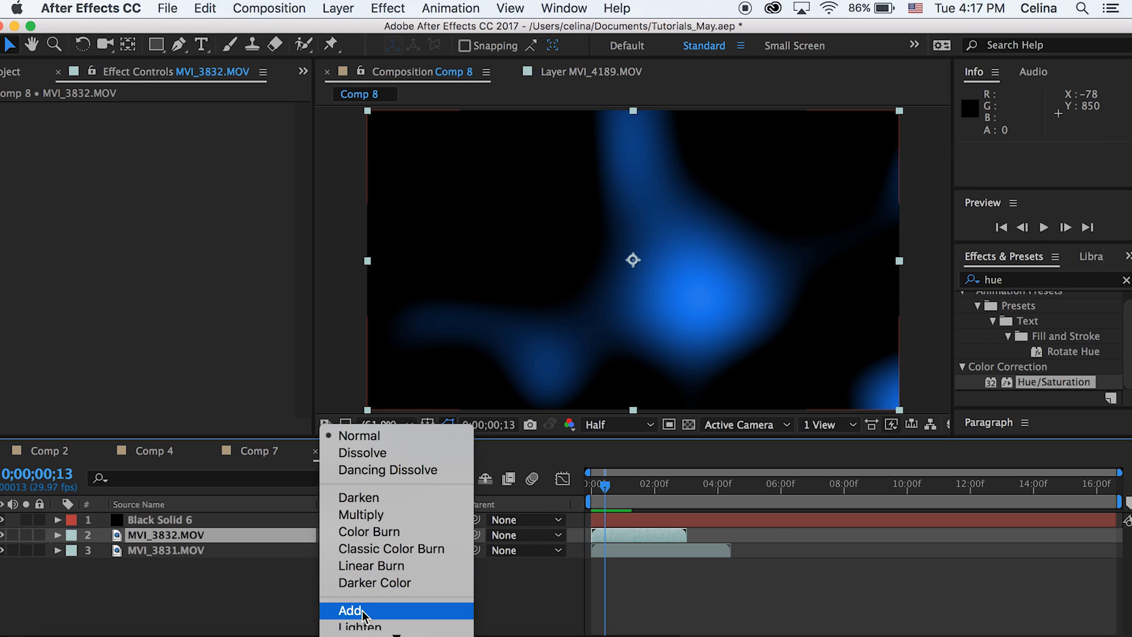
Step: Set Black Solid 6 to Screen blending, preview it over the clips, and raise the noise scale to 600
click(346, 609)
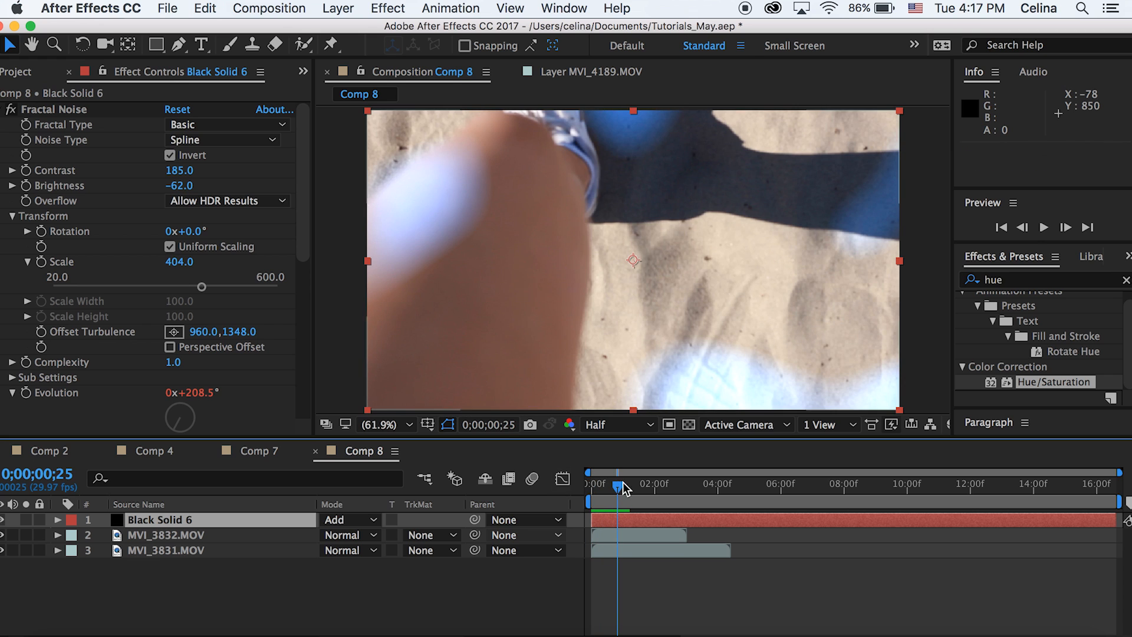
click(348, 519)
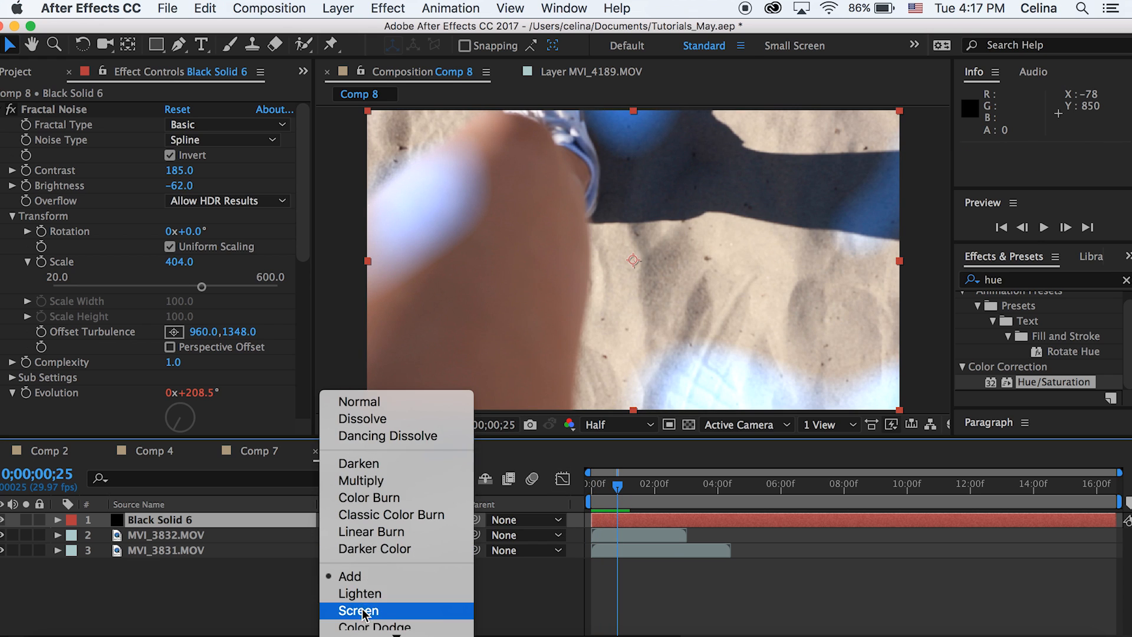
click(359, 611)
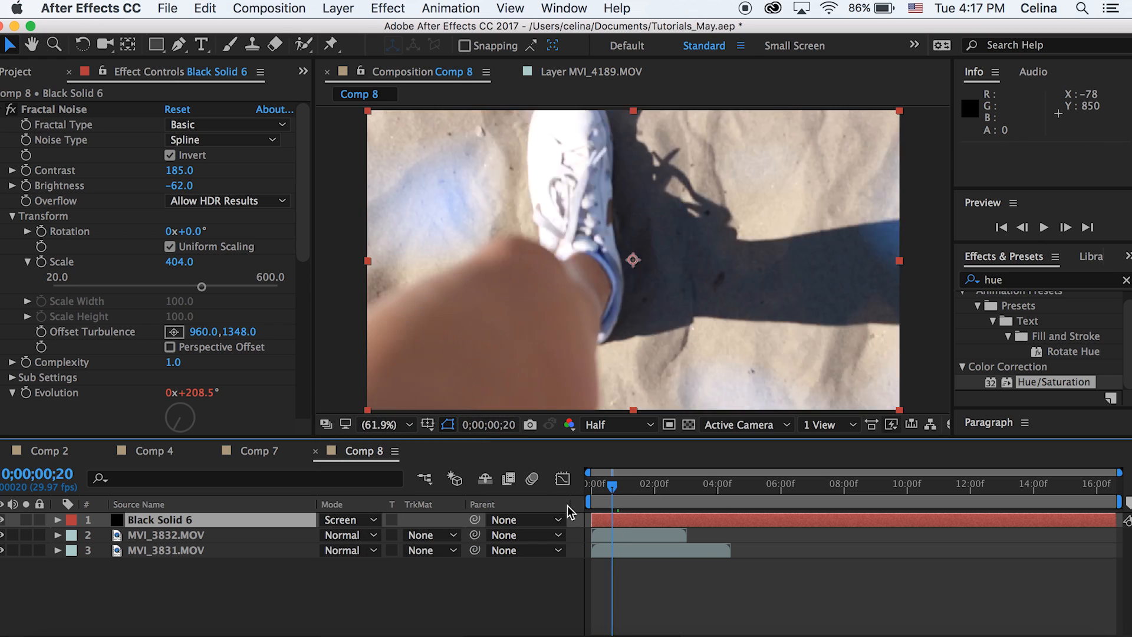
key(Space)
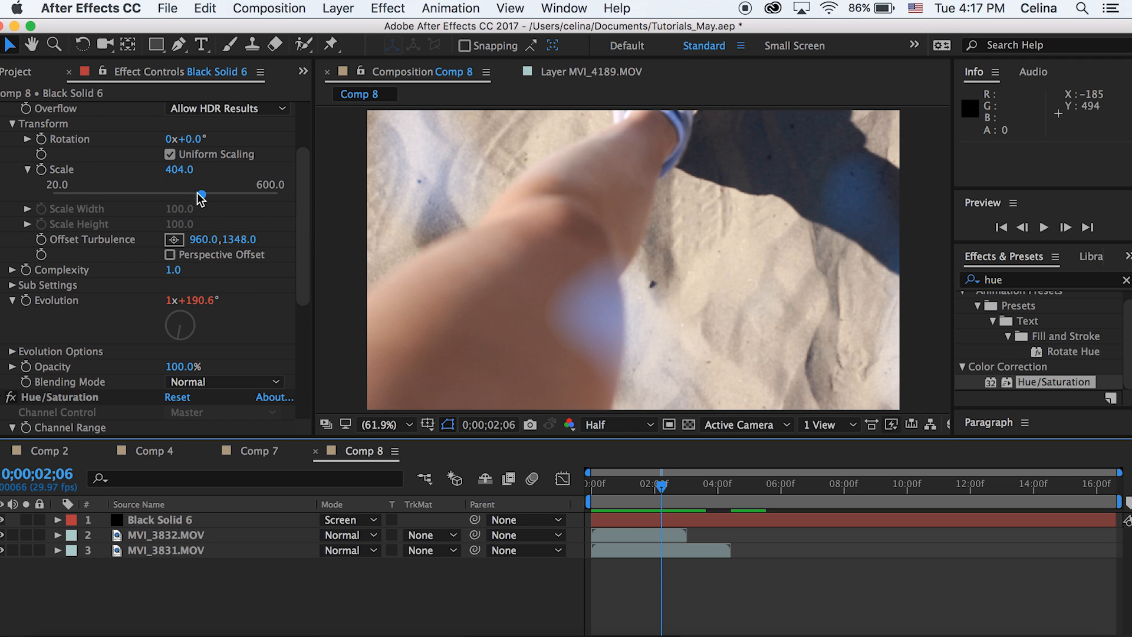
drag(201, 197, 277, 194)
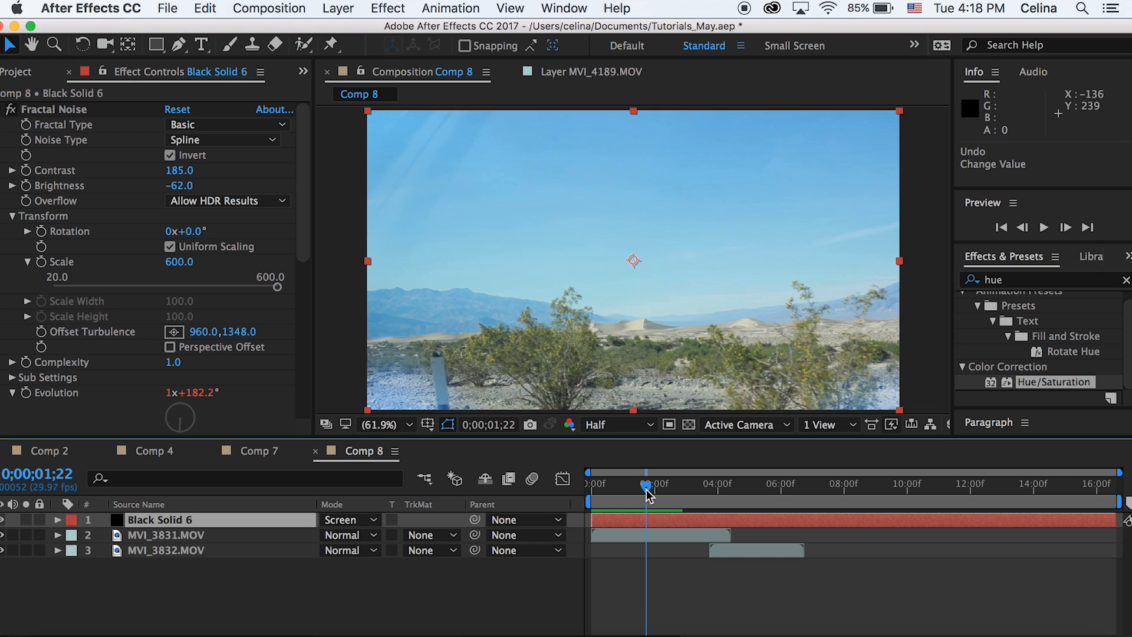
Step: Switch Black Solid 6 back to Add and start MVI_3832 at about 0;00;02;10, overlapping MVI_3831
key(Right)
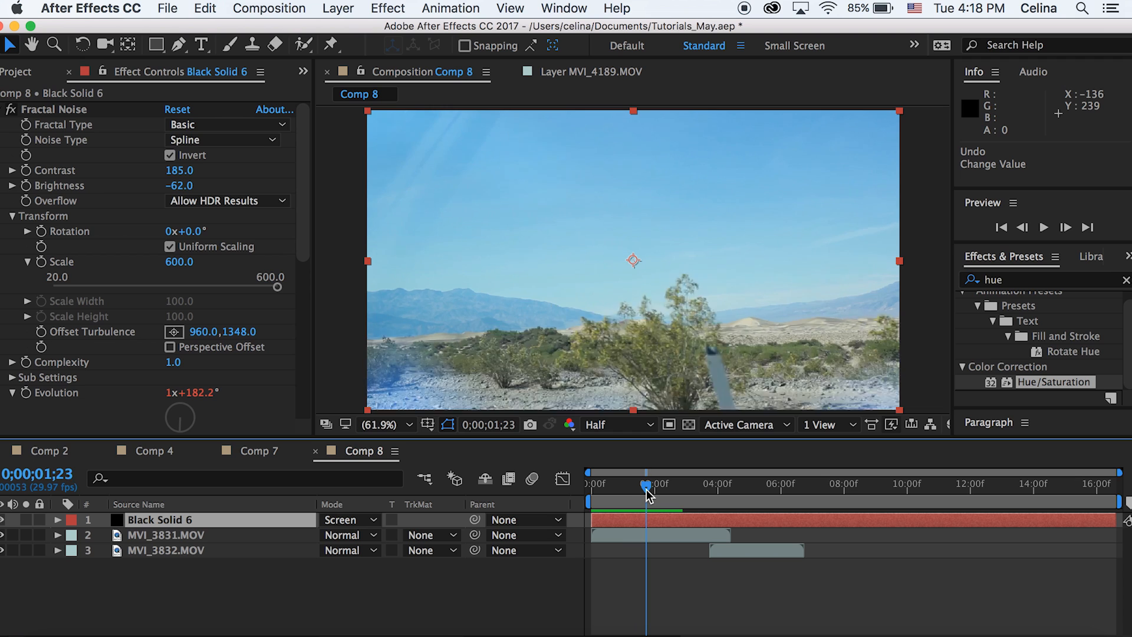
click(340, 519)
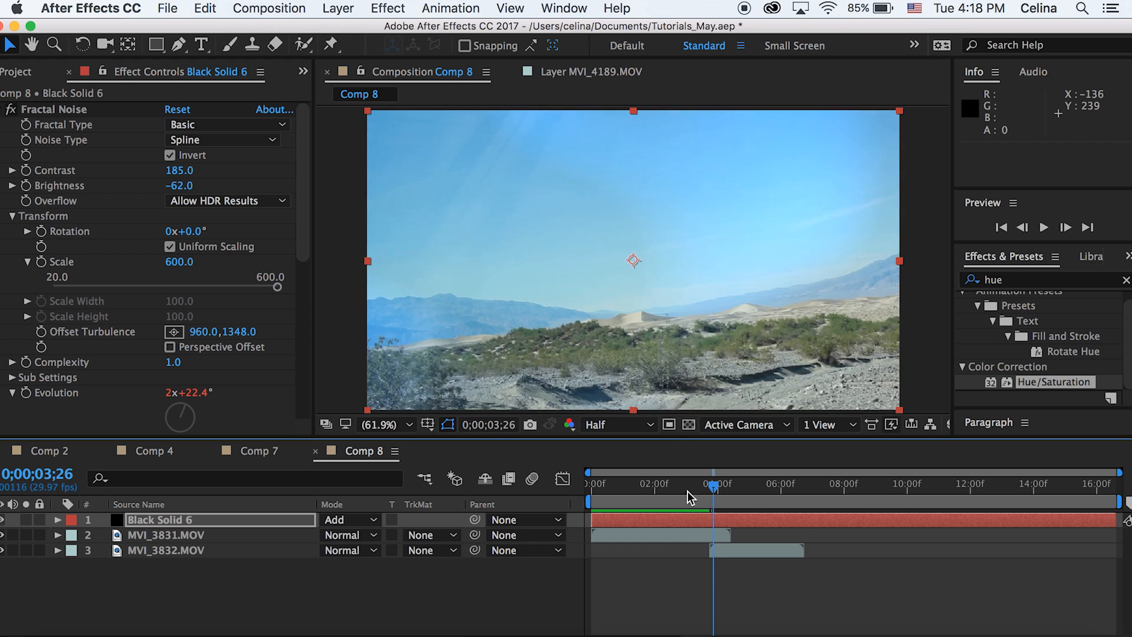
drag(713, 487, 662, 486)
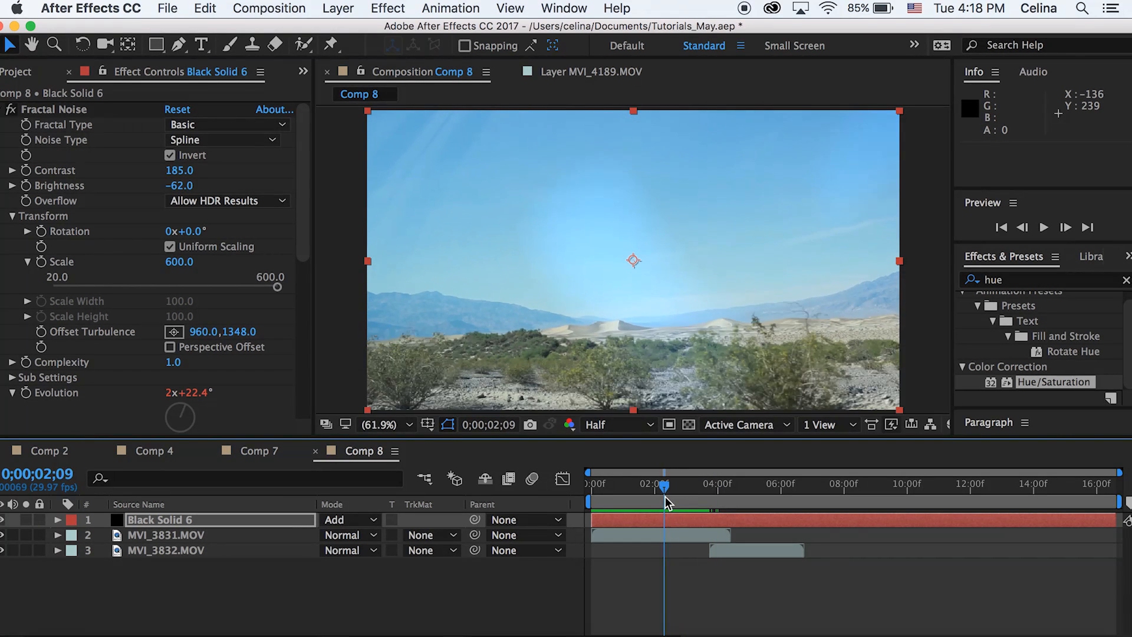
click(165, 535)
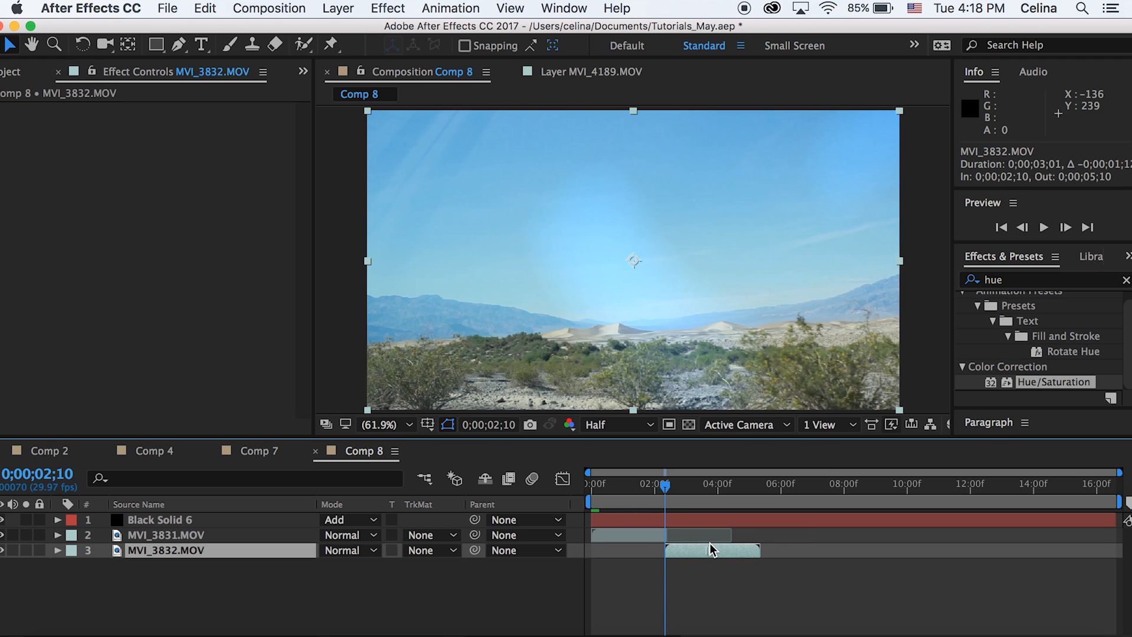
drag(664, 483, 657, 483)
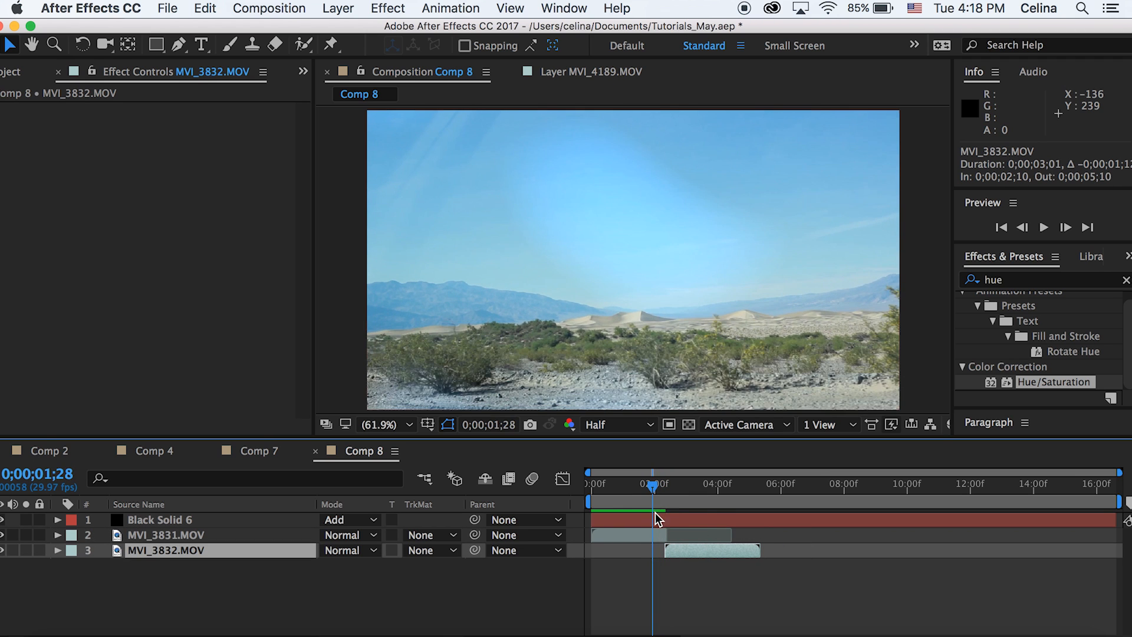
click(157, 519)
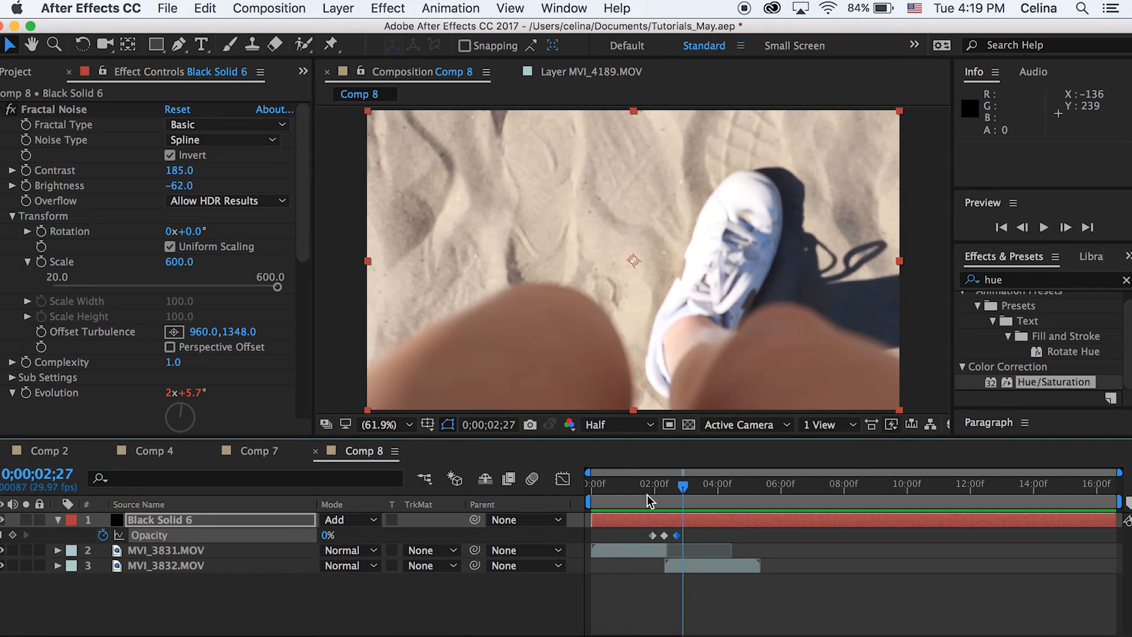
Step: Scrub through the two-second transition to check the opacity fade to 0%
drag(683, 487, 647, 487)
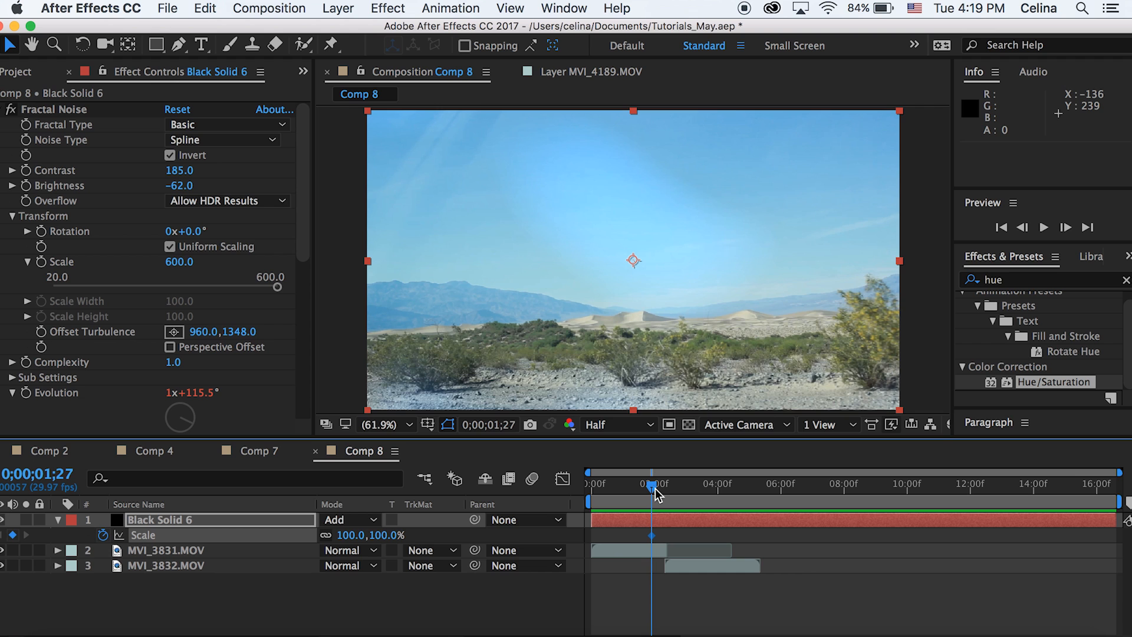
Step: Set the time to 2;10 for the 538% scale keyframe and preview the scaling transition
drag(653, 484, 667, 483)
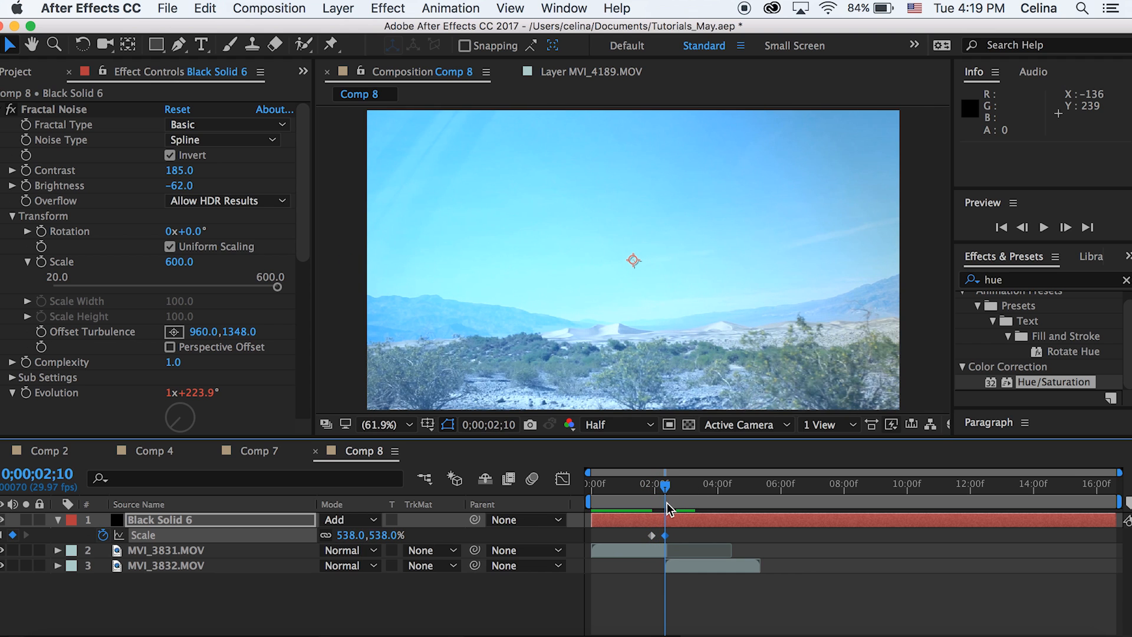
key(Space)
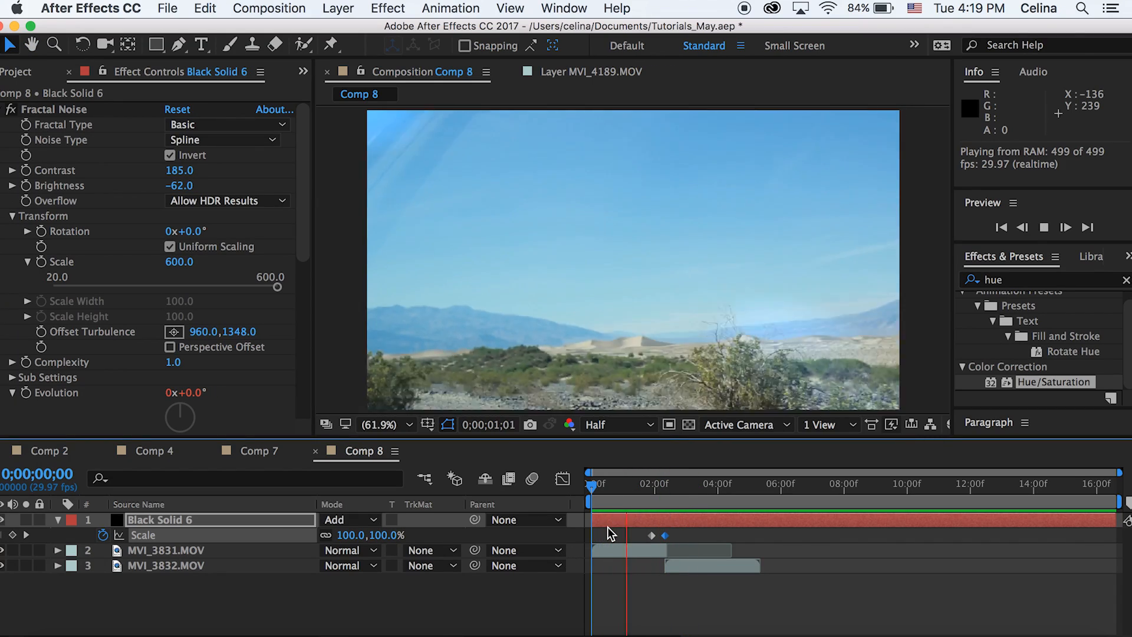
click(698, 500)
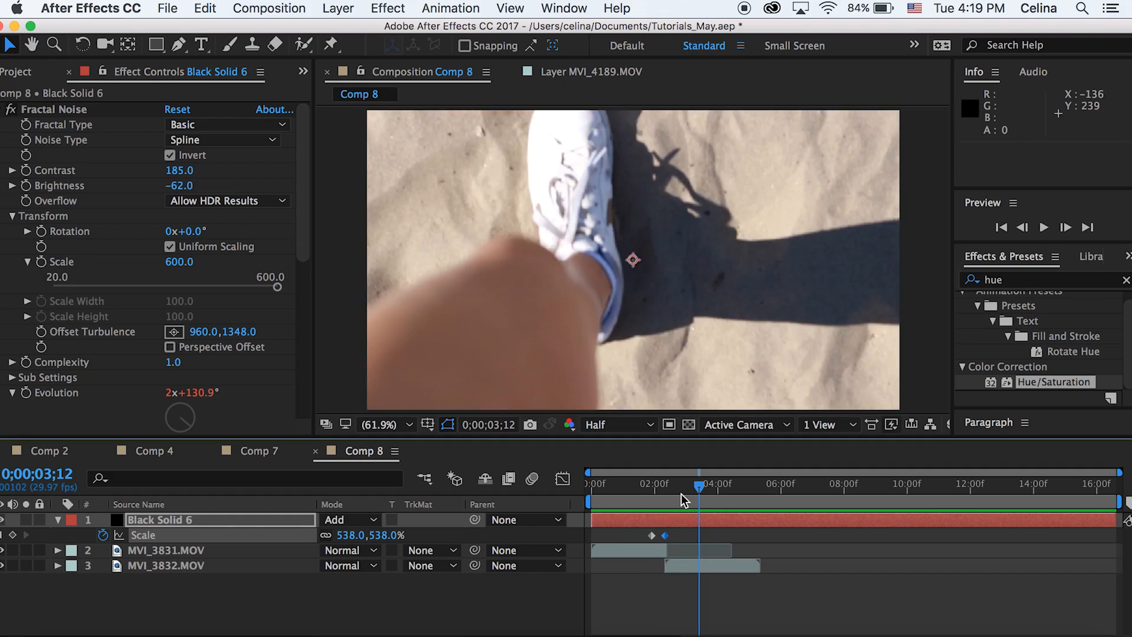
click(386, 7)
text(lumetri)
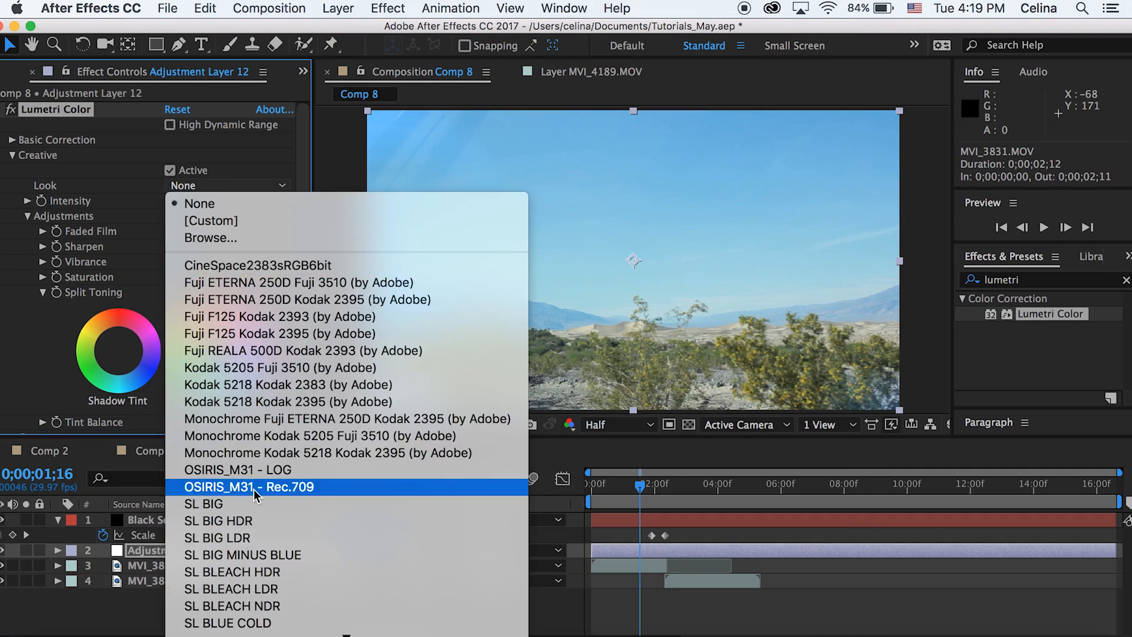
Step: Apply the OSIRIS_M31 - Rec.709 look and preview the graded, letterboxed footage
click(250, 487)
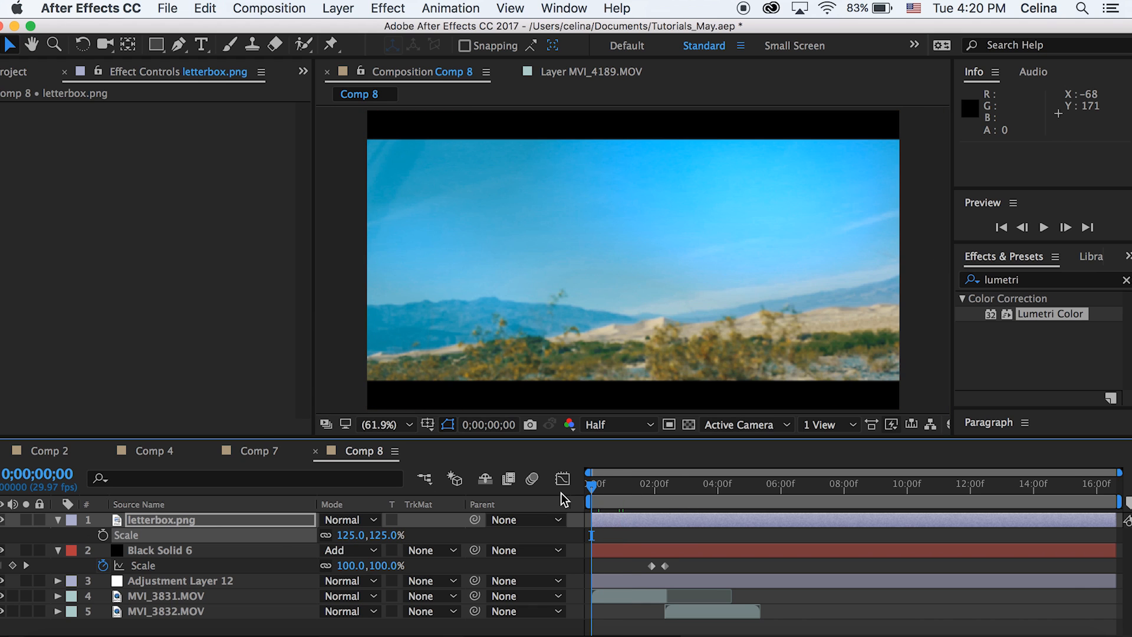
key(Space)
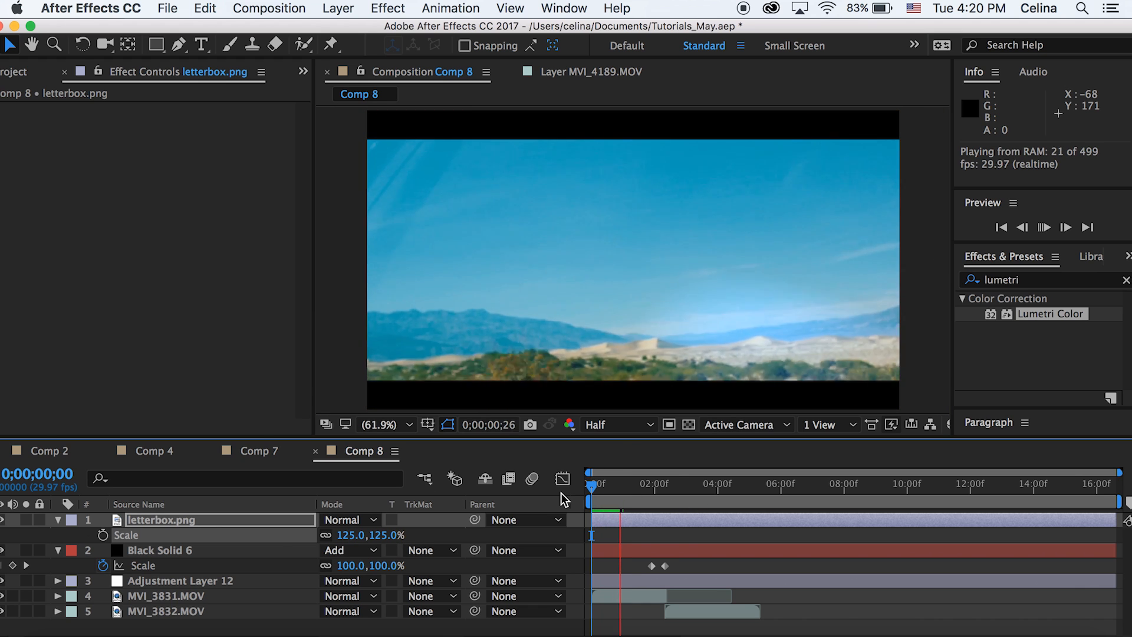